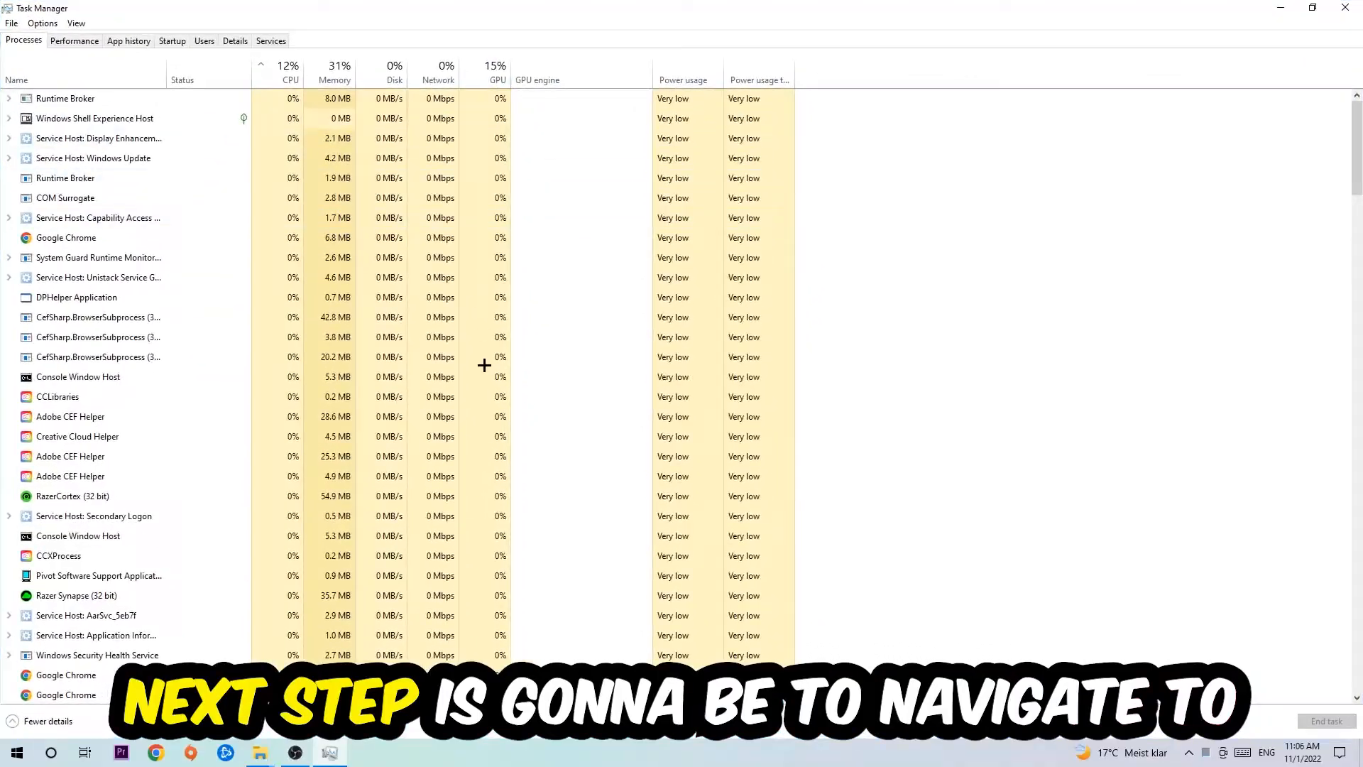
- Show the running processes and select the Google Chrome process
click(23, 39)
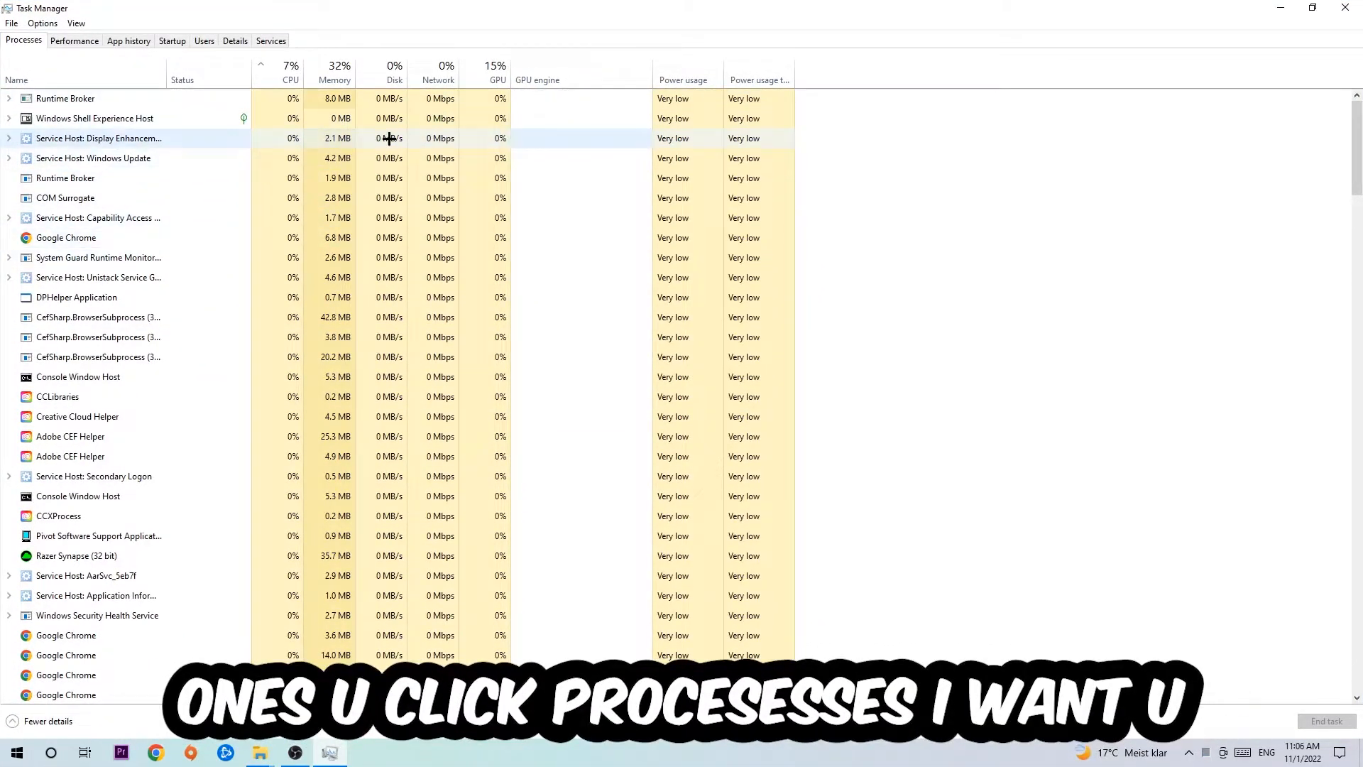
click(66, 237)
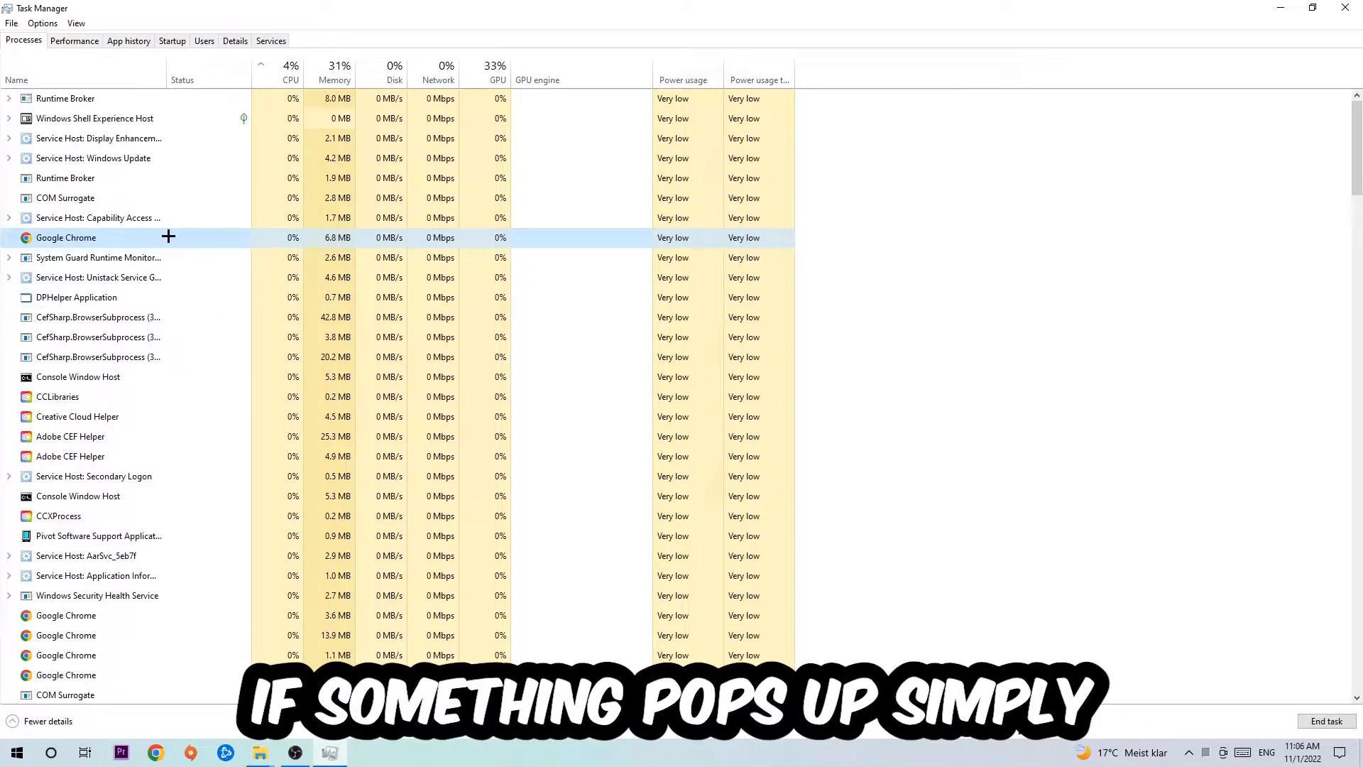
- End the Google Chrome task from its right-click menu
right_click(66, 237)
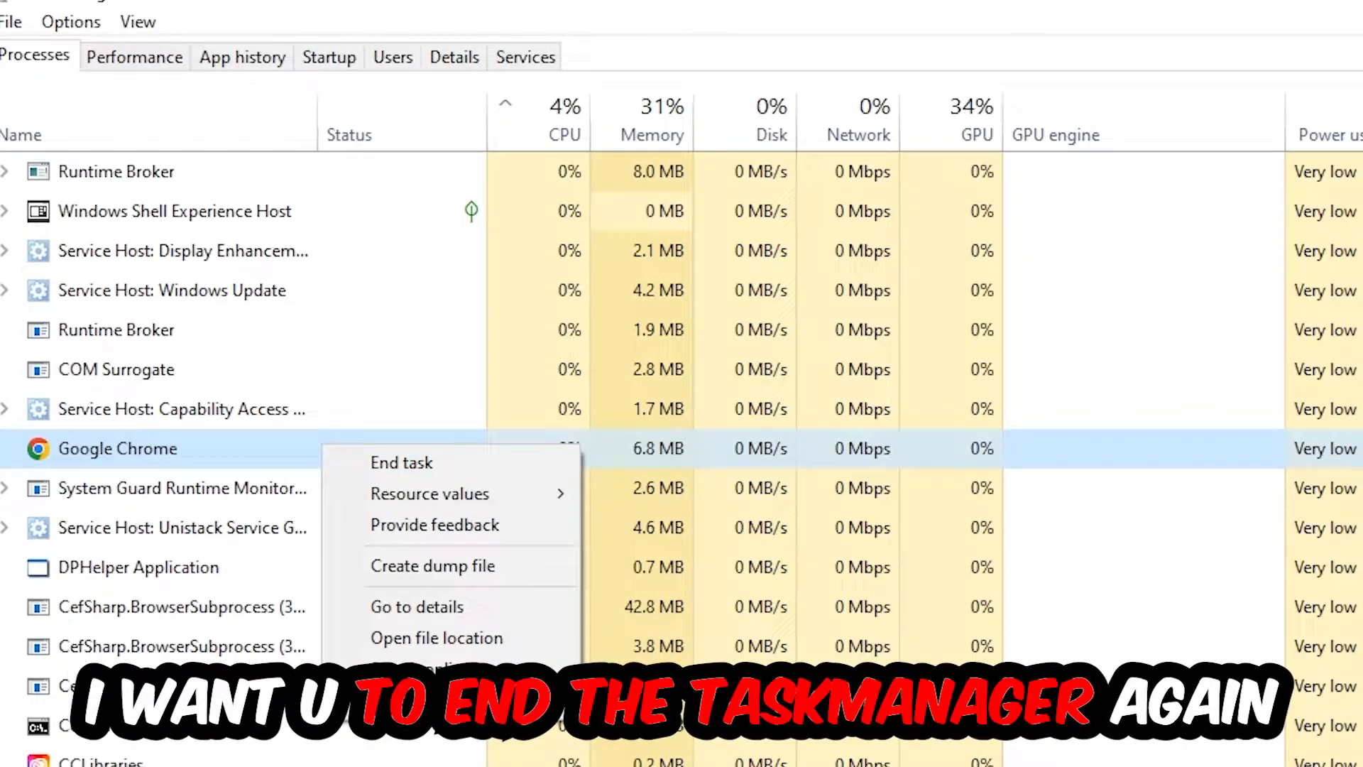
click(402, 461)
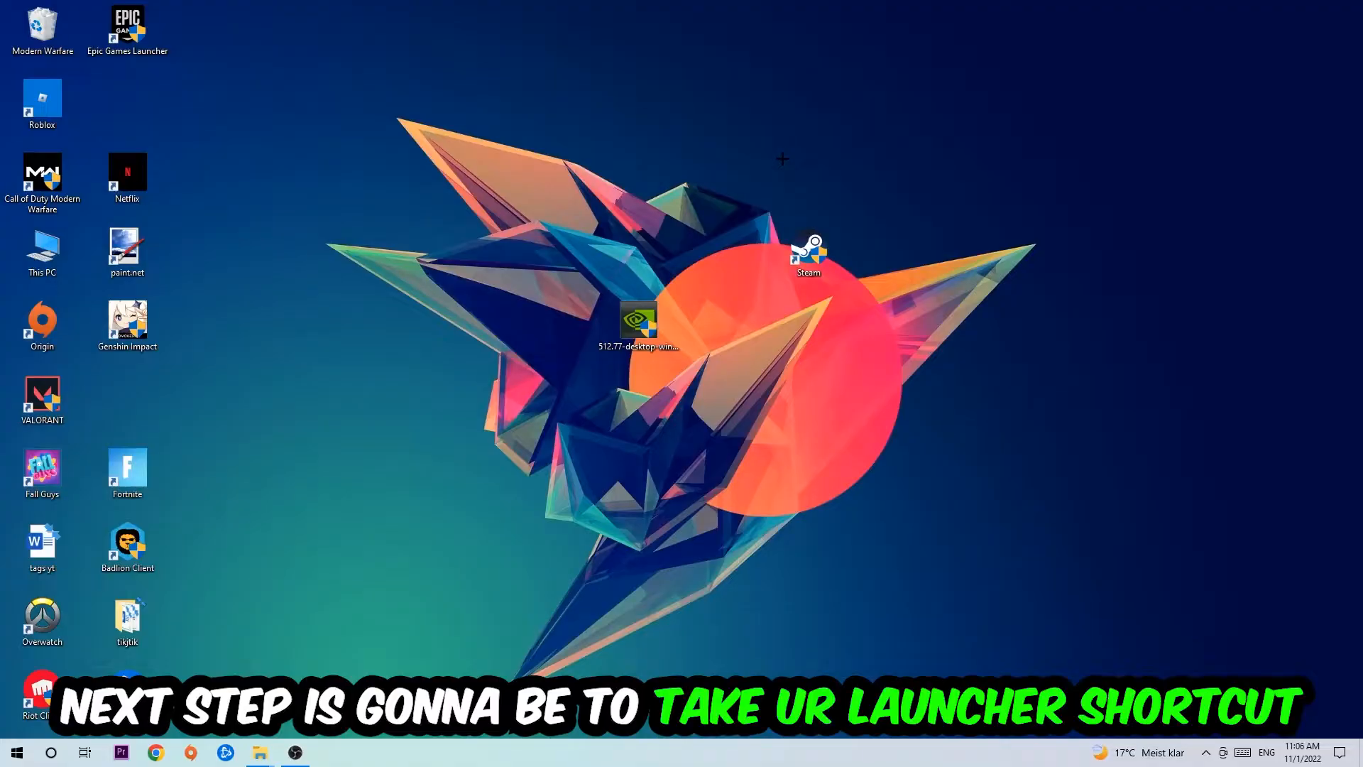
- Run the desktop Steam shortcut as administrator and reopen its action list
click(808, 252)
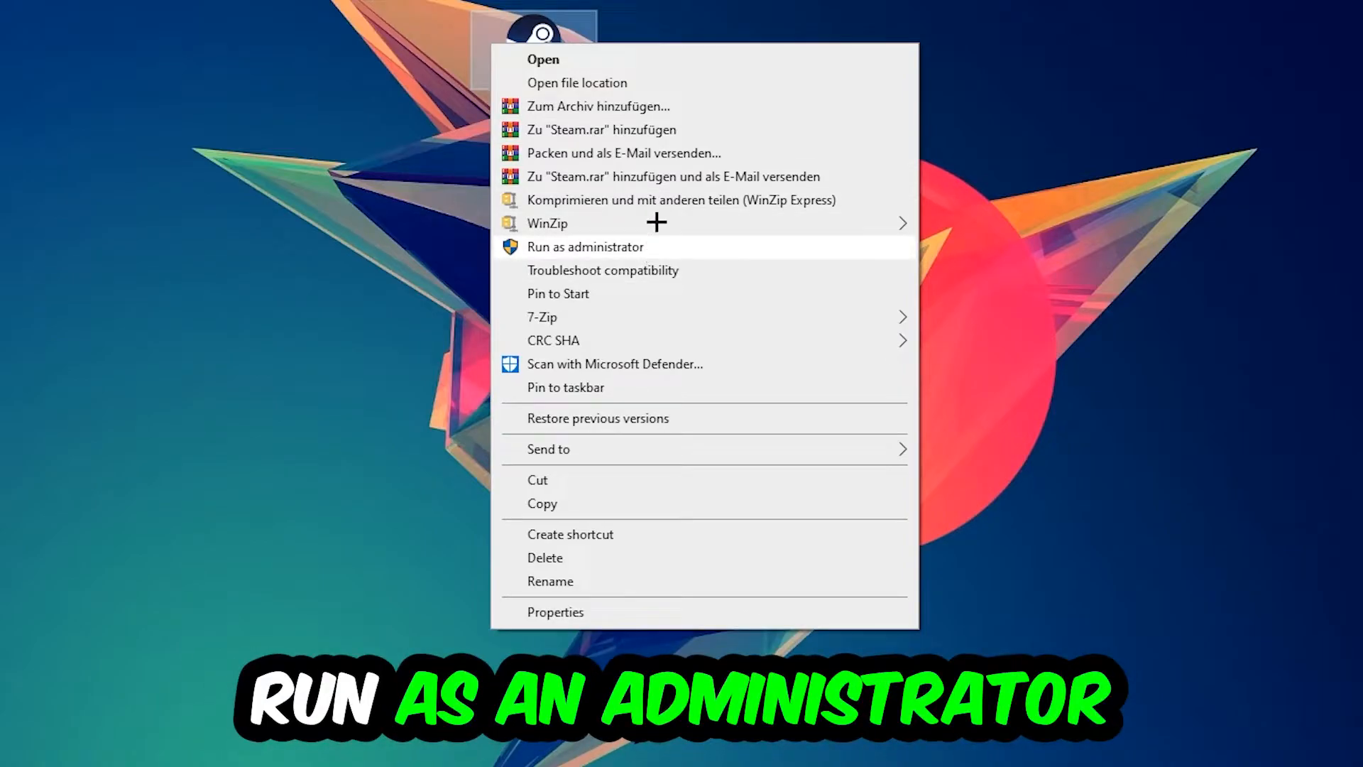
click(584, 246)
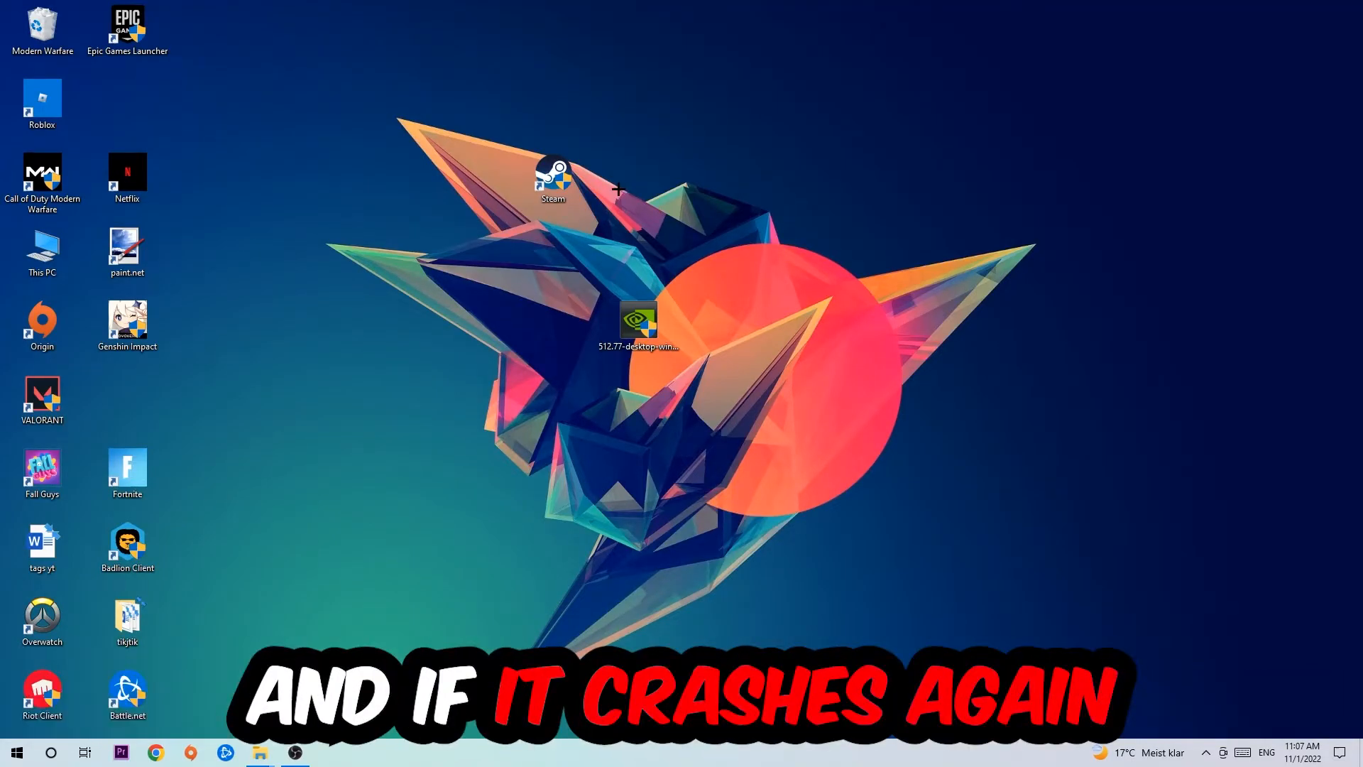
drag(553, 173, 467, 248)
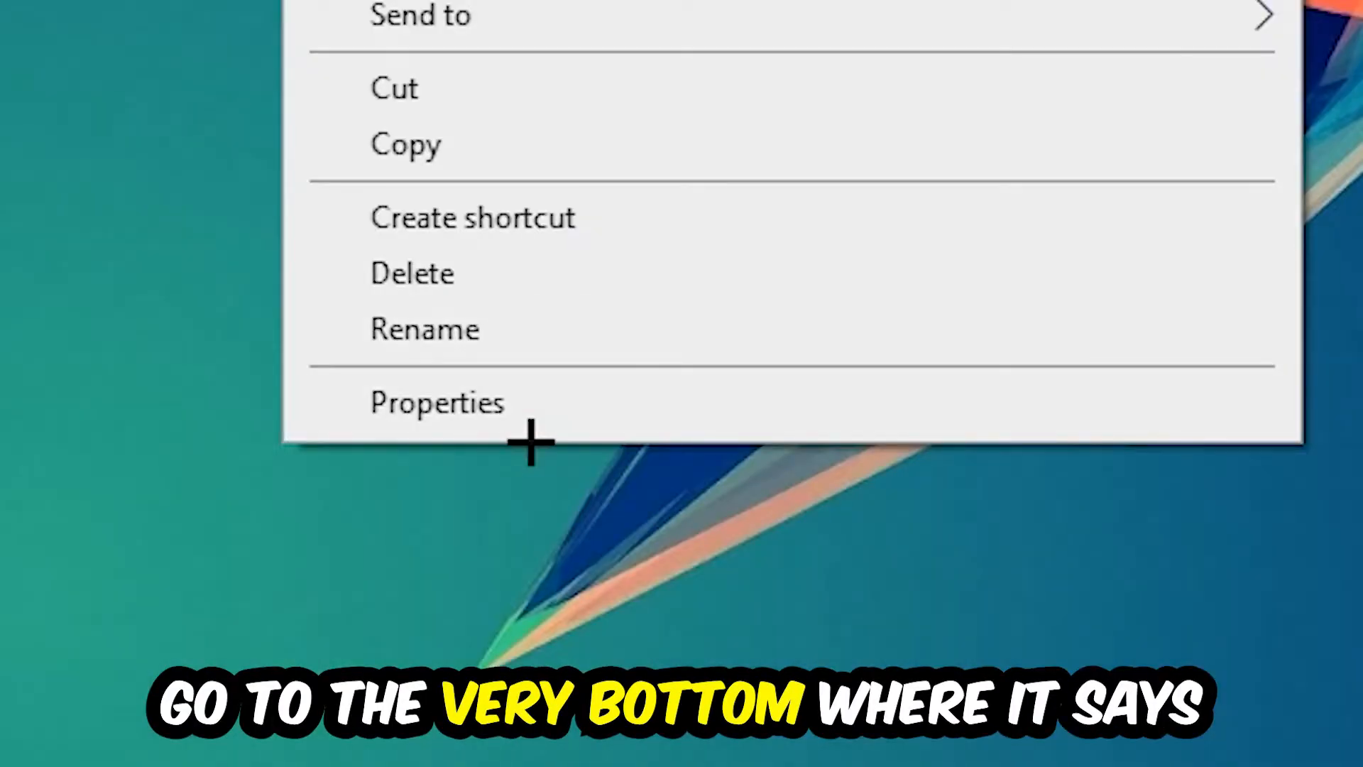
- In the Steam shortcut's Properties, set Windows 8 compatibility mode and save
click(438, 402)
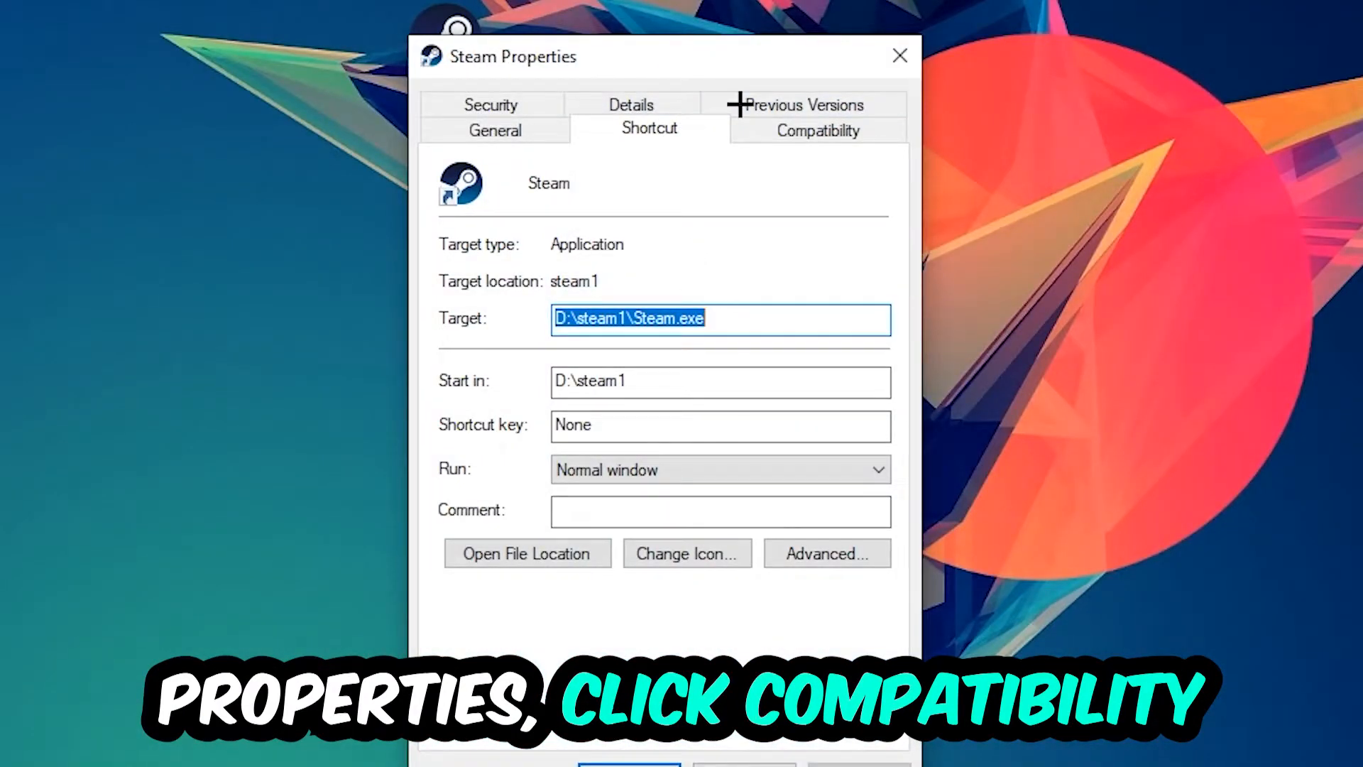
click(816, 131)
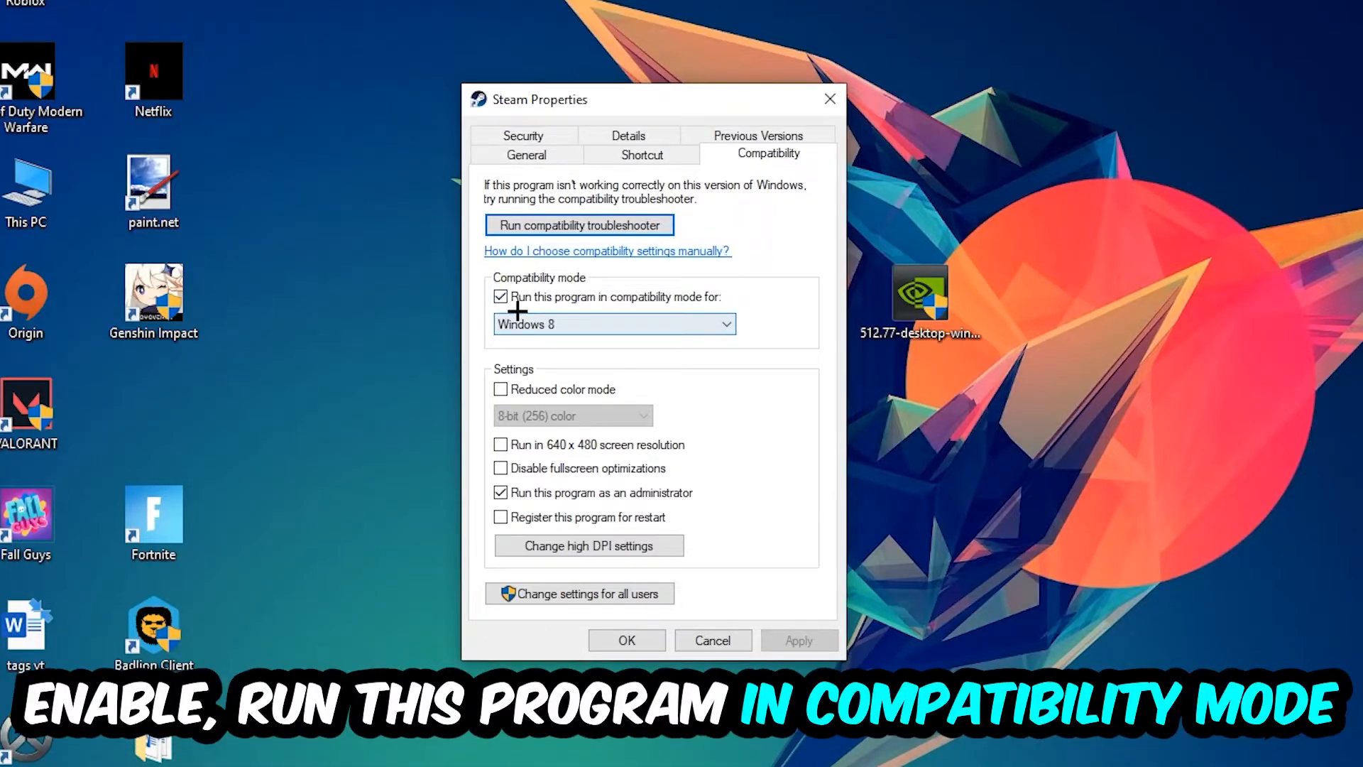
click(724, 323)
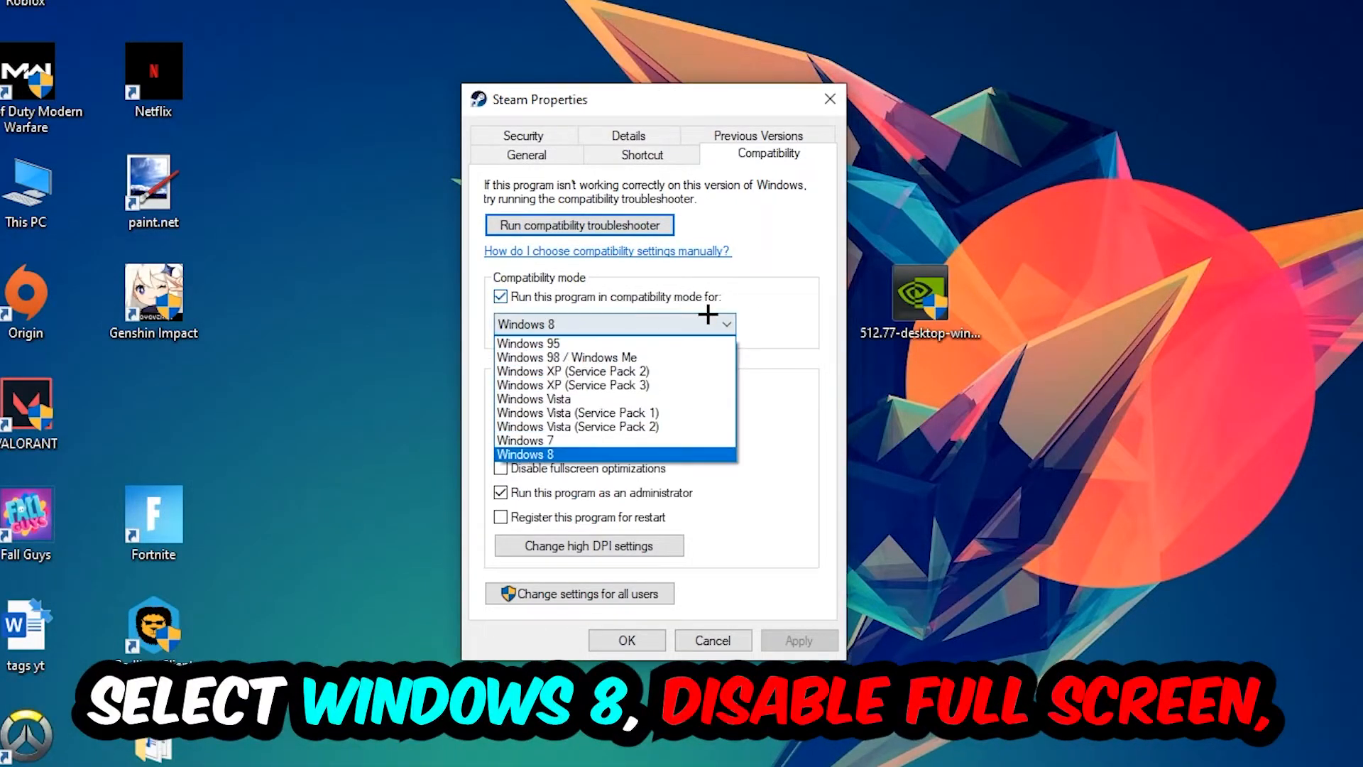
click(525, 454)
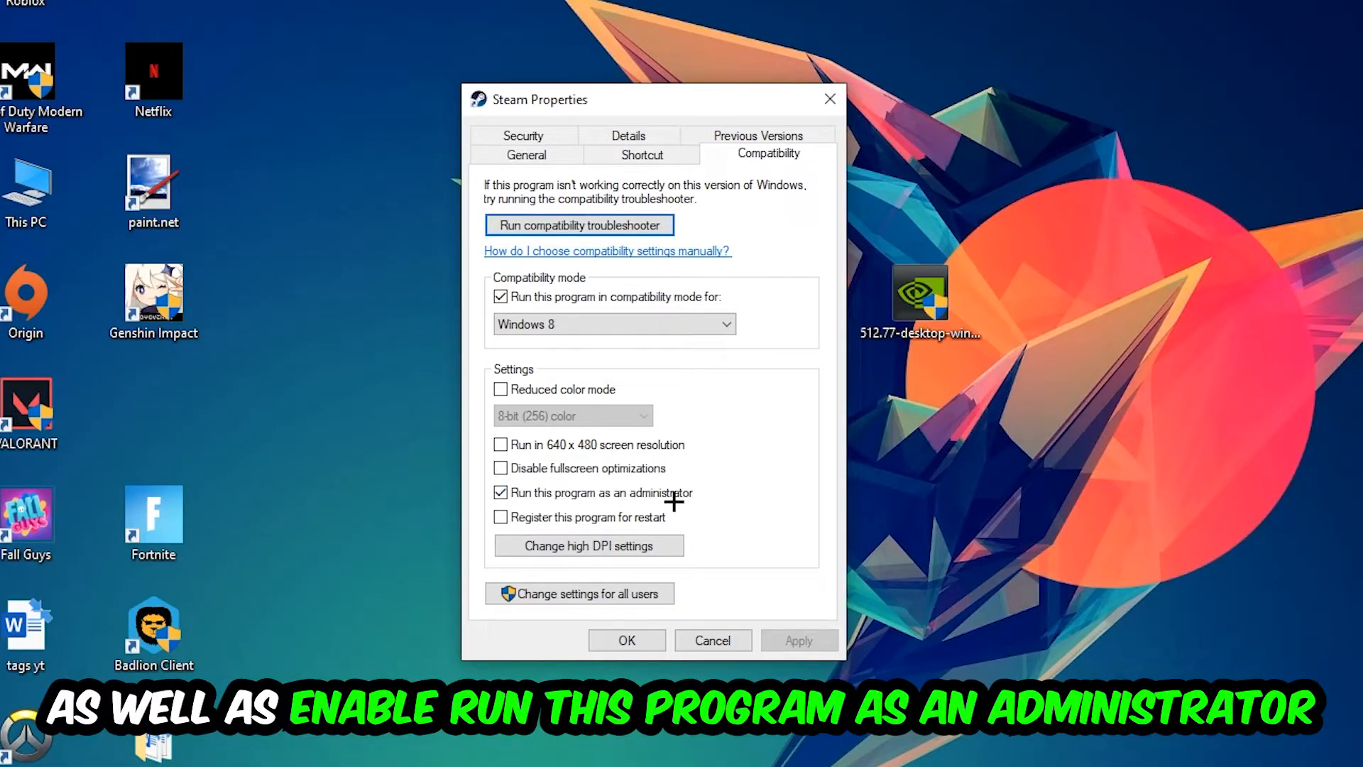
click(626, 640)
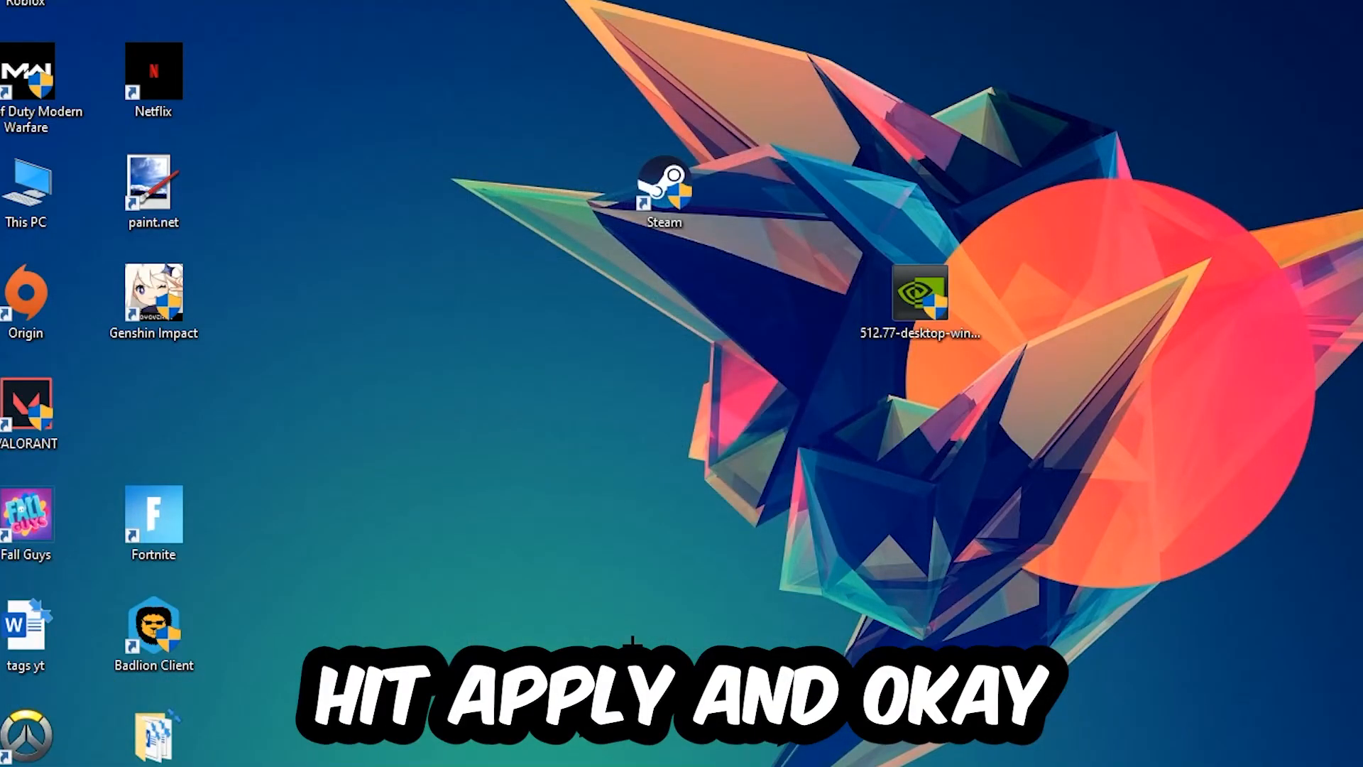